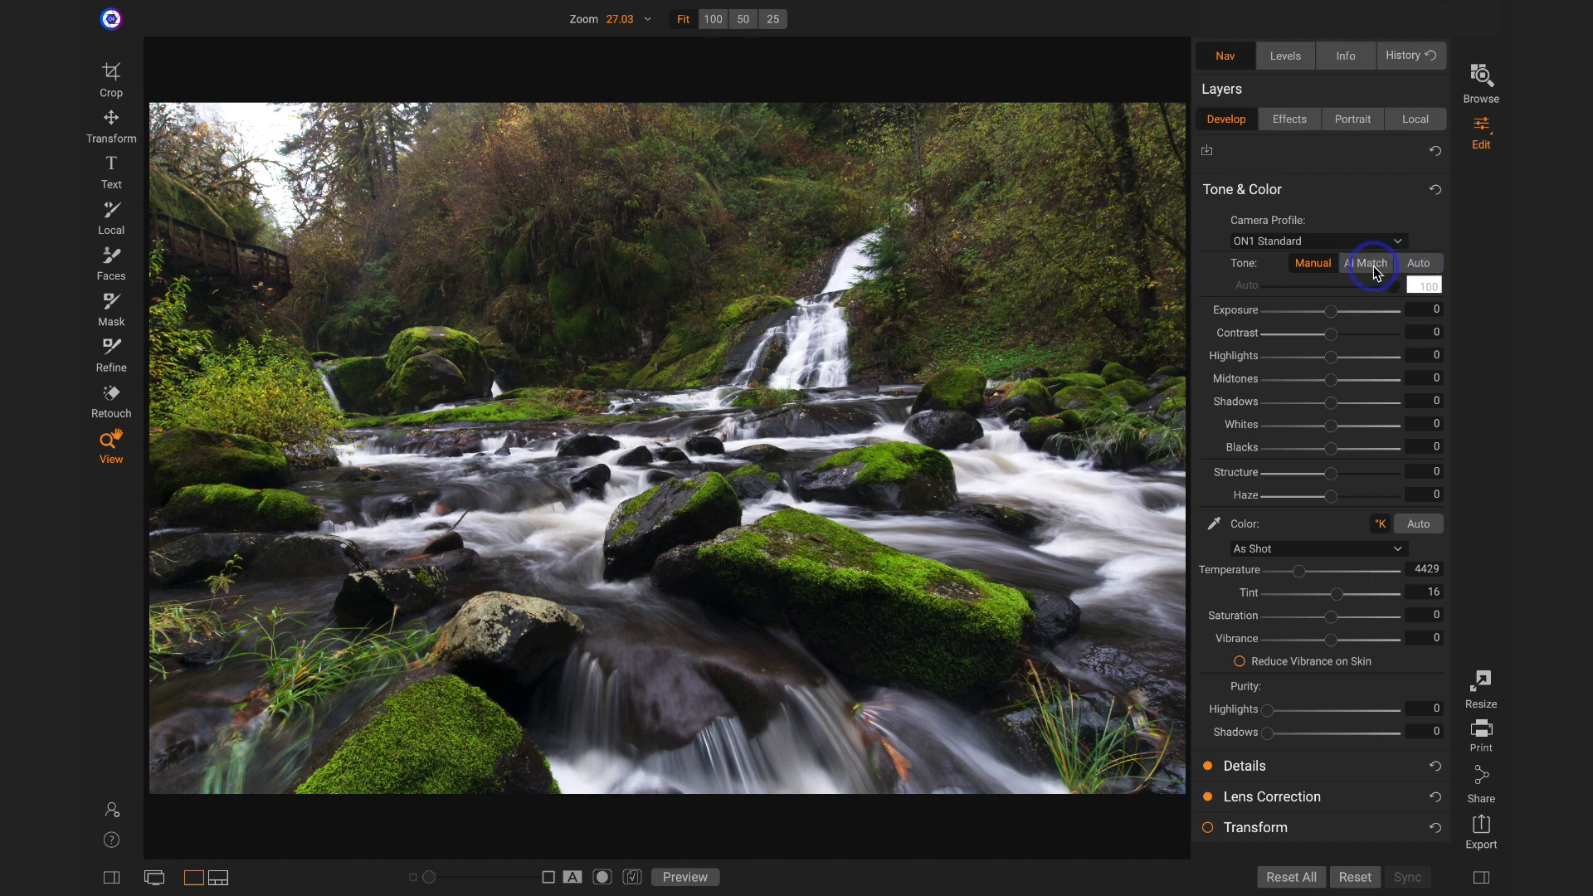
Step: Compare AI Match and Auto tone, then settle on AI Match at amount 100
click(1366, 267)
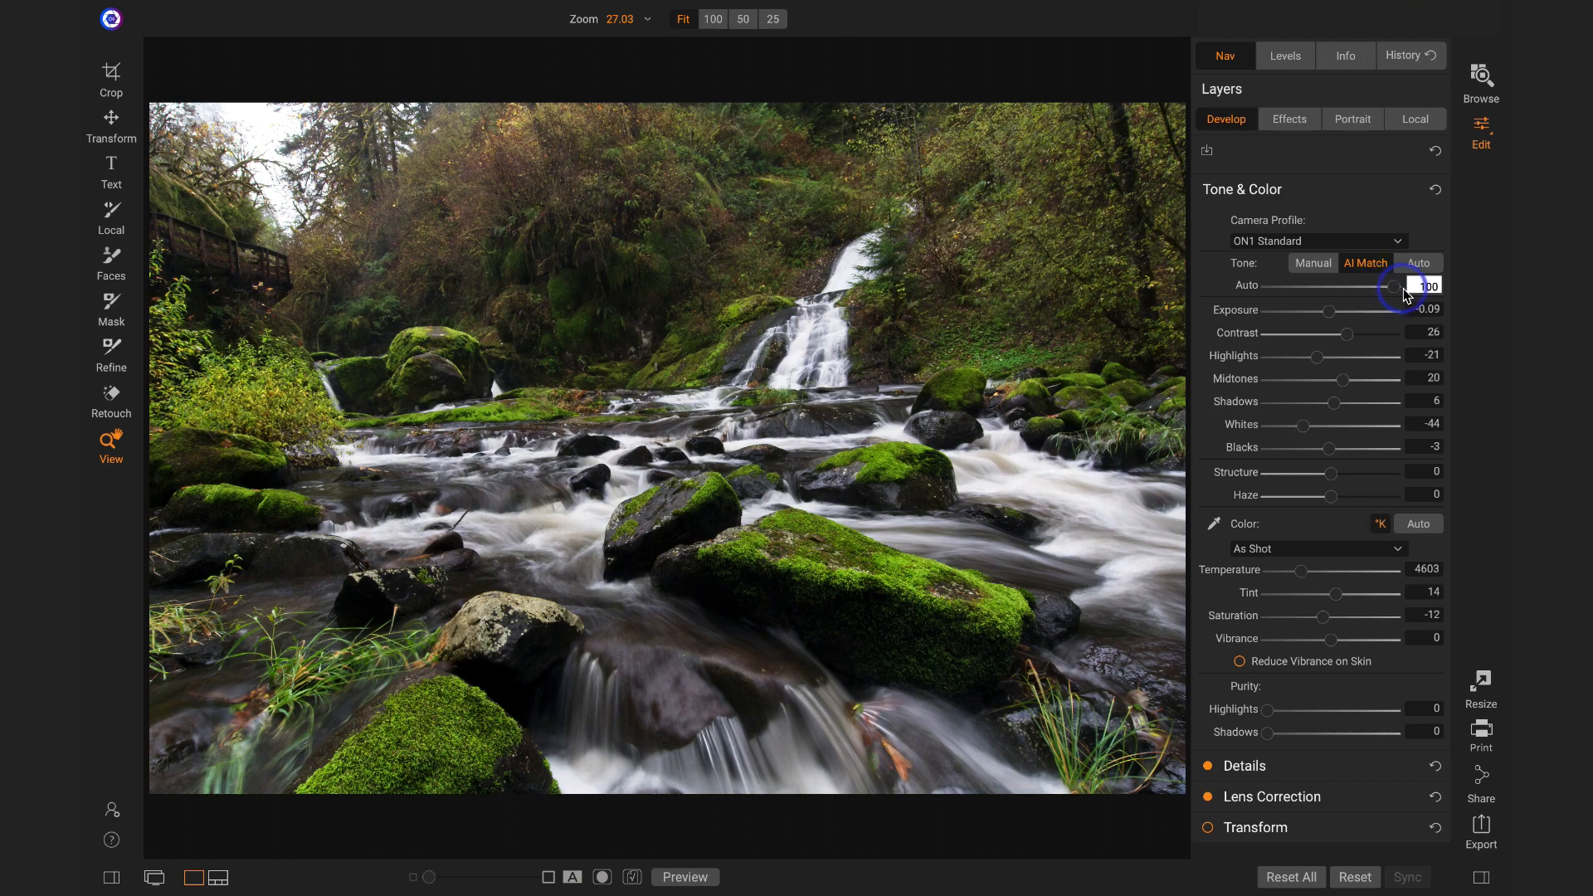
mouse_move(1392, 297)
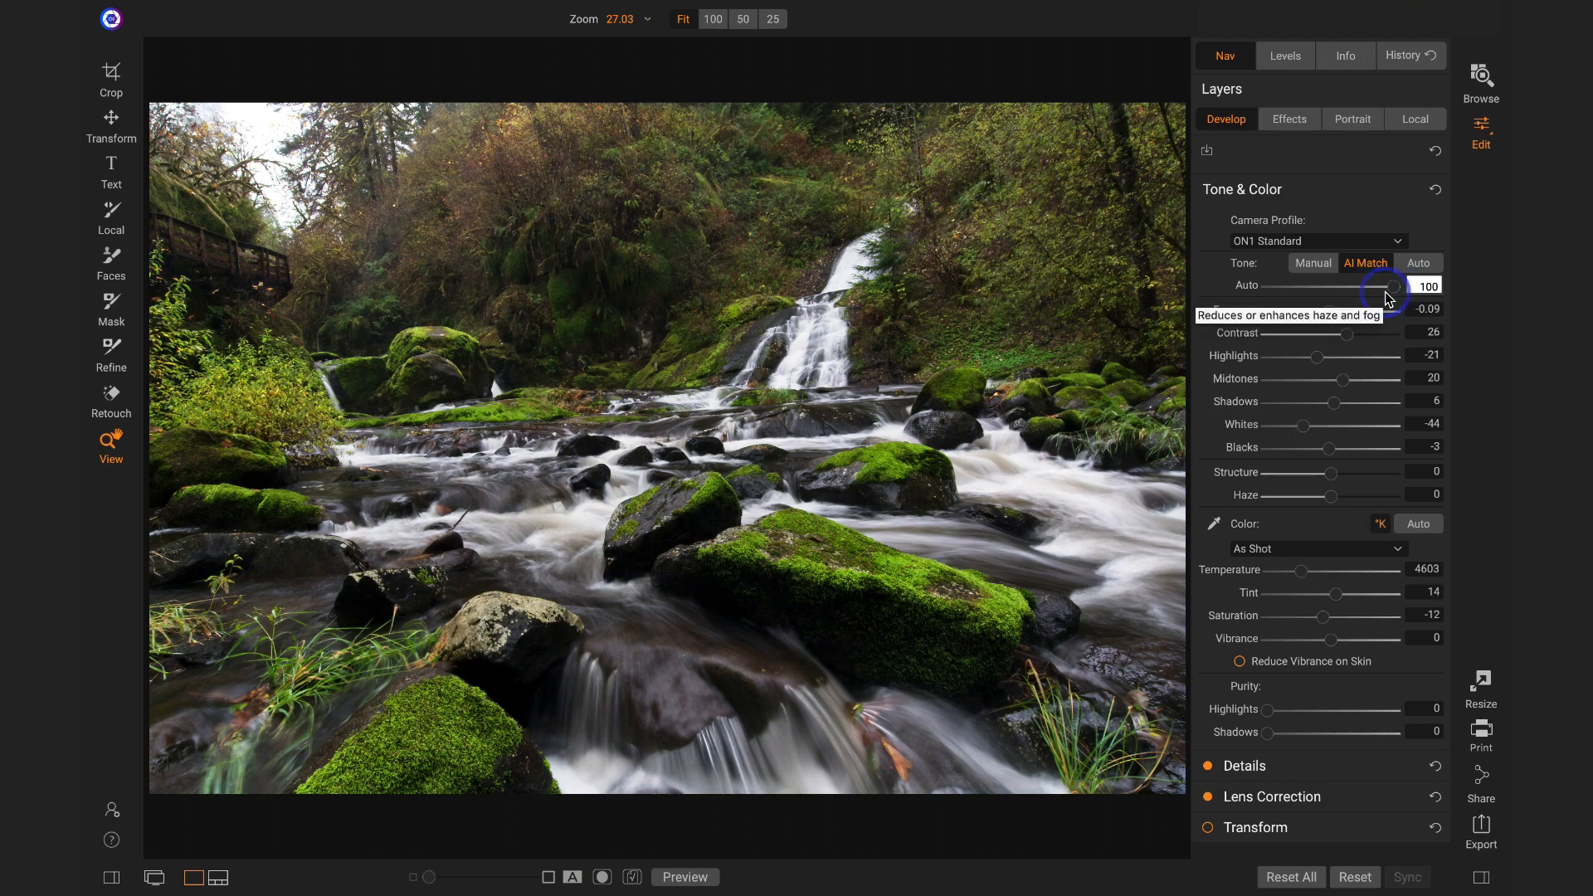
click(1419, 263)
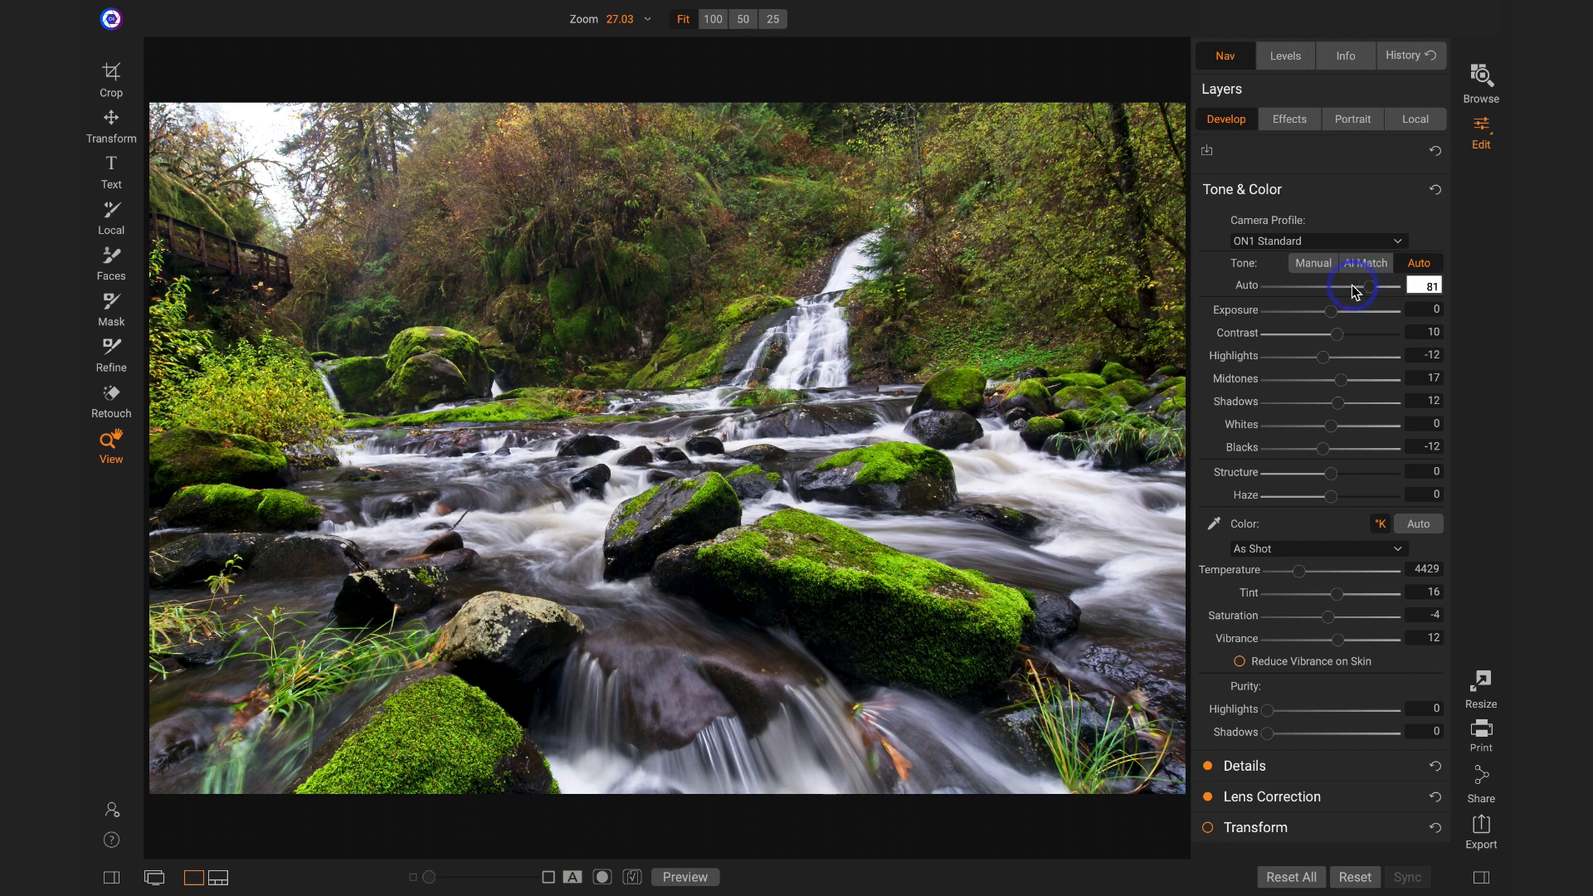
click(1365, 262)
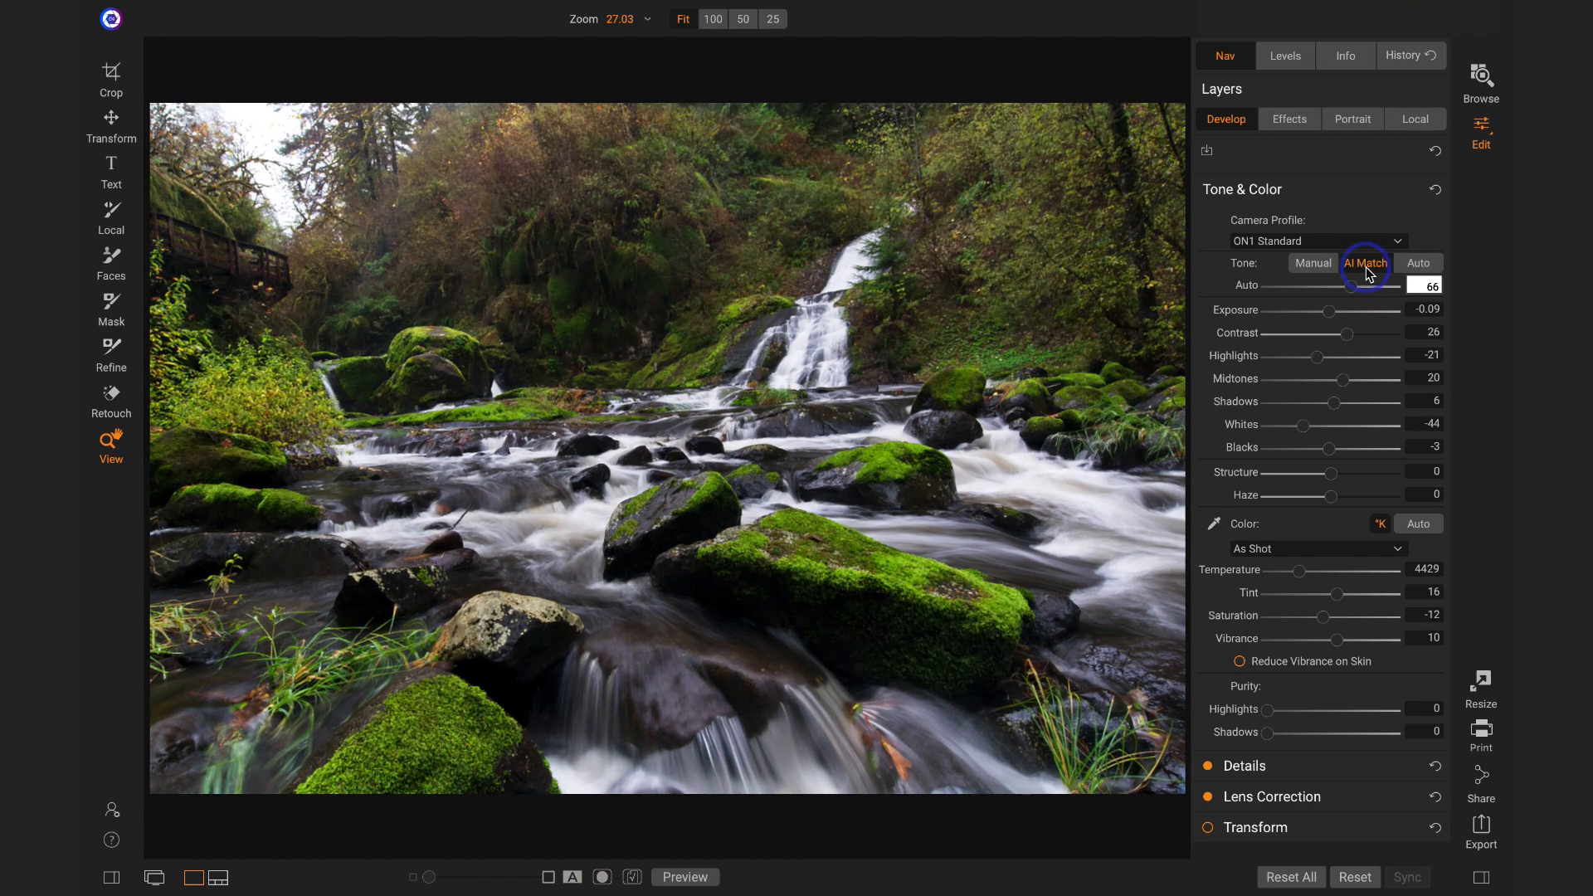
click(1364, 262)
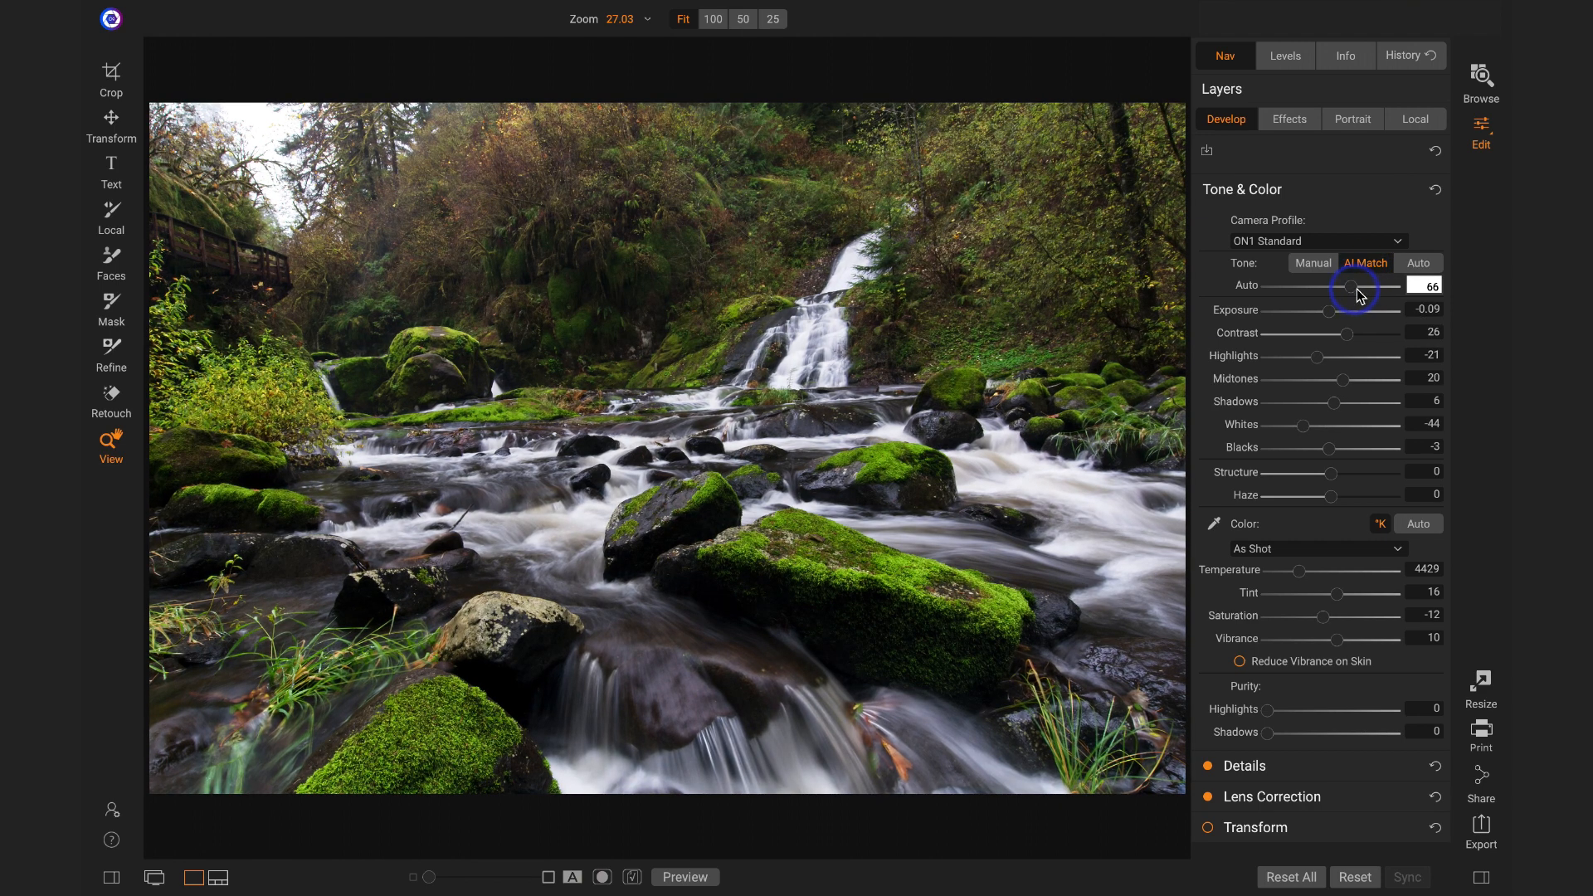
drag(1357, 293, 1433, 293)
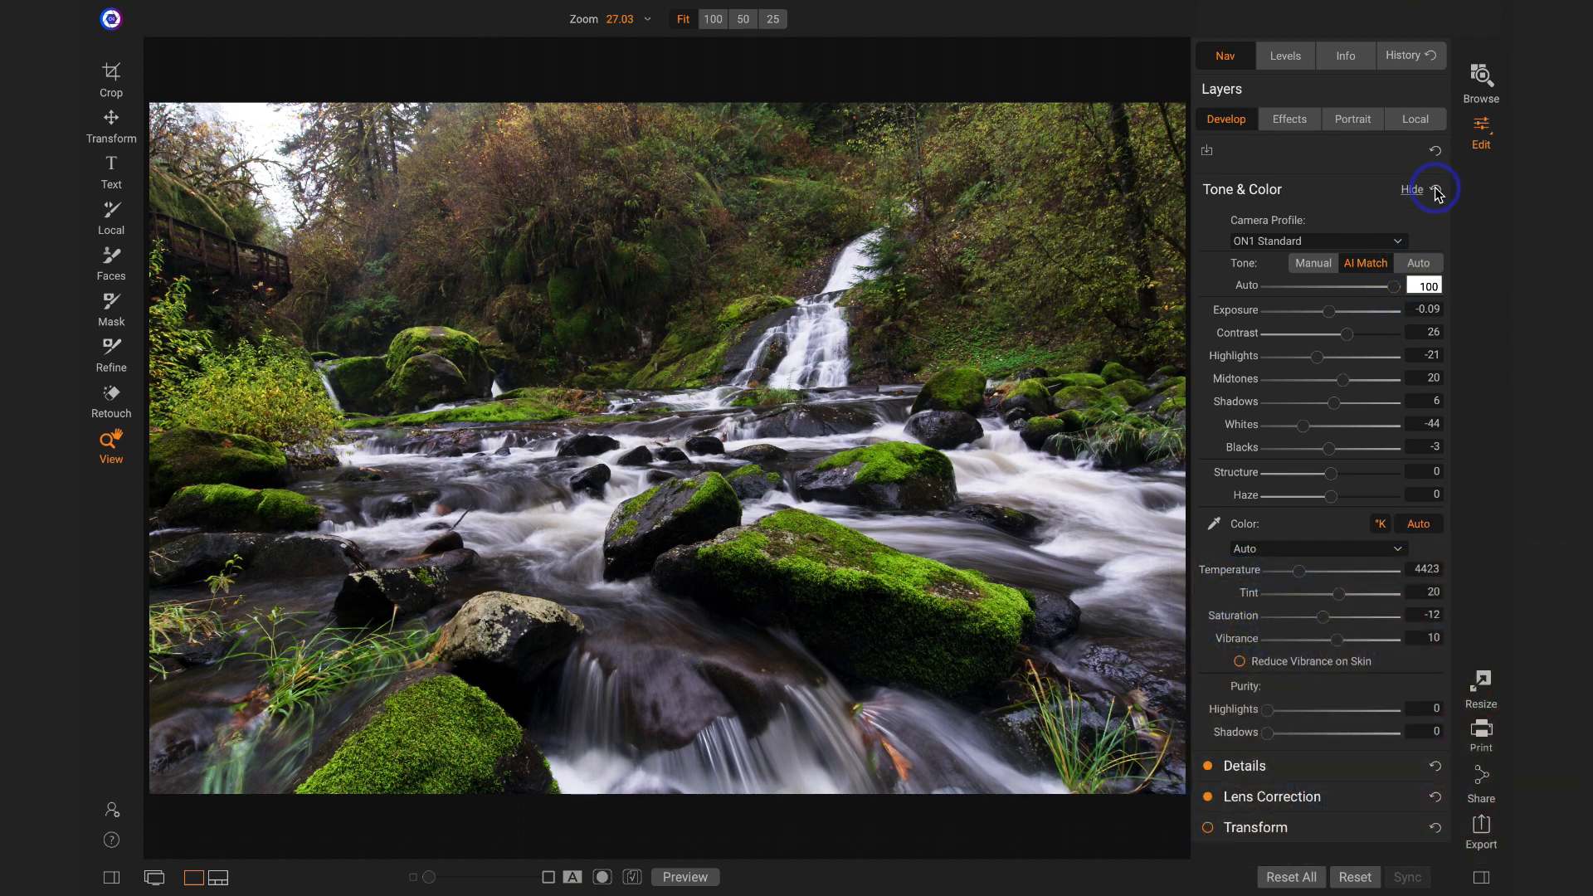
Step: Reset Tone & Color, reapply AI Match tone and Auto colour, and show Effects
click(1312, 263)
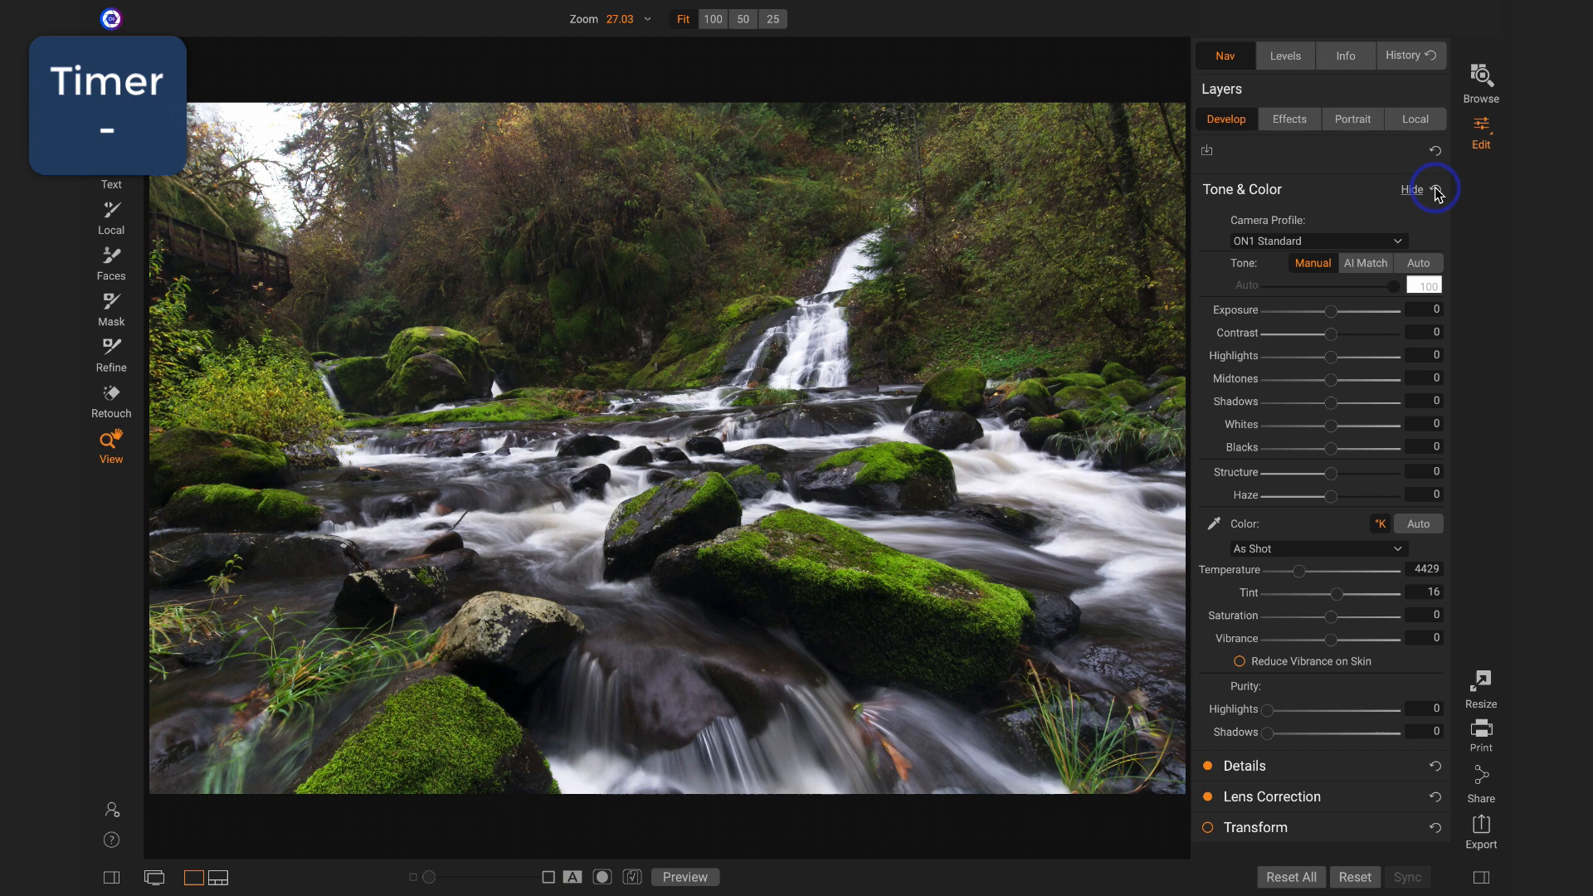
click(1419, 263)
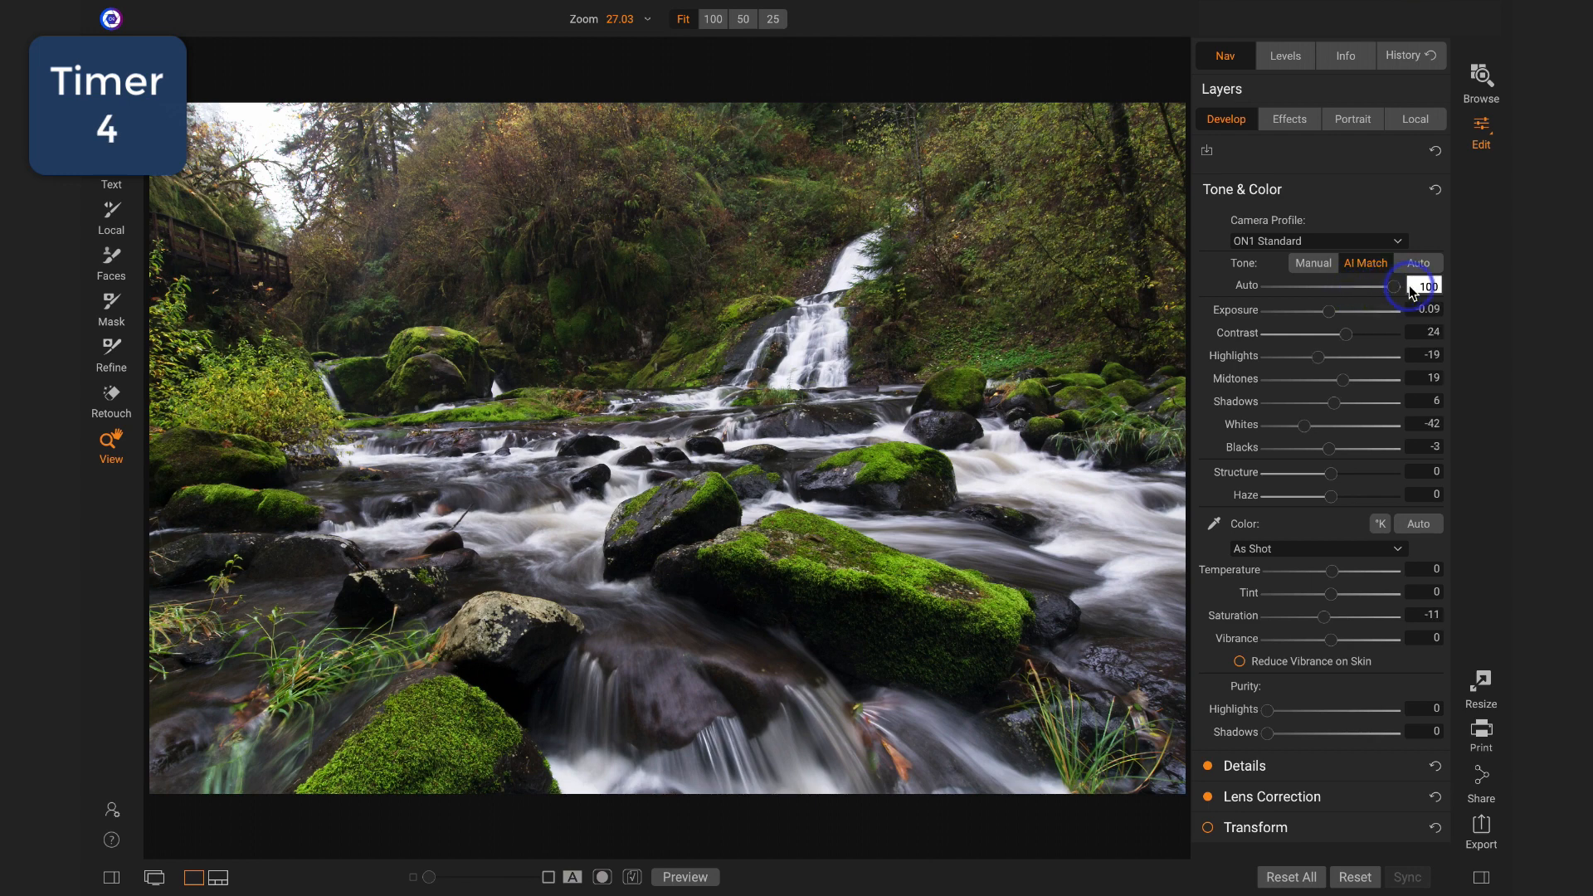
click(1418, 524)
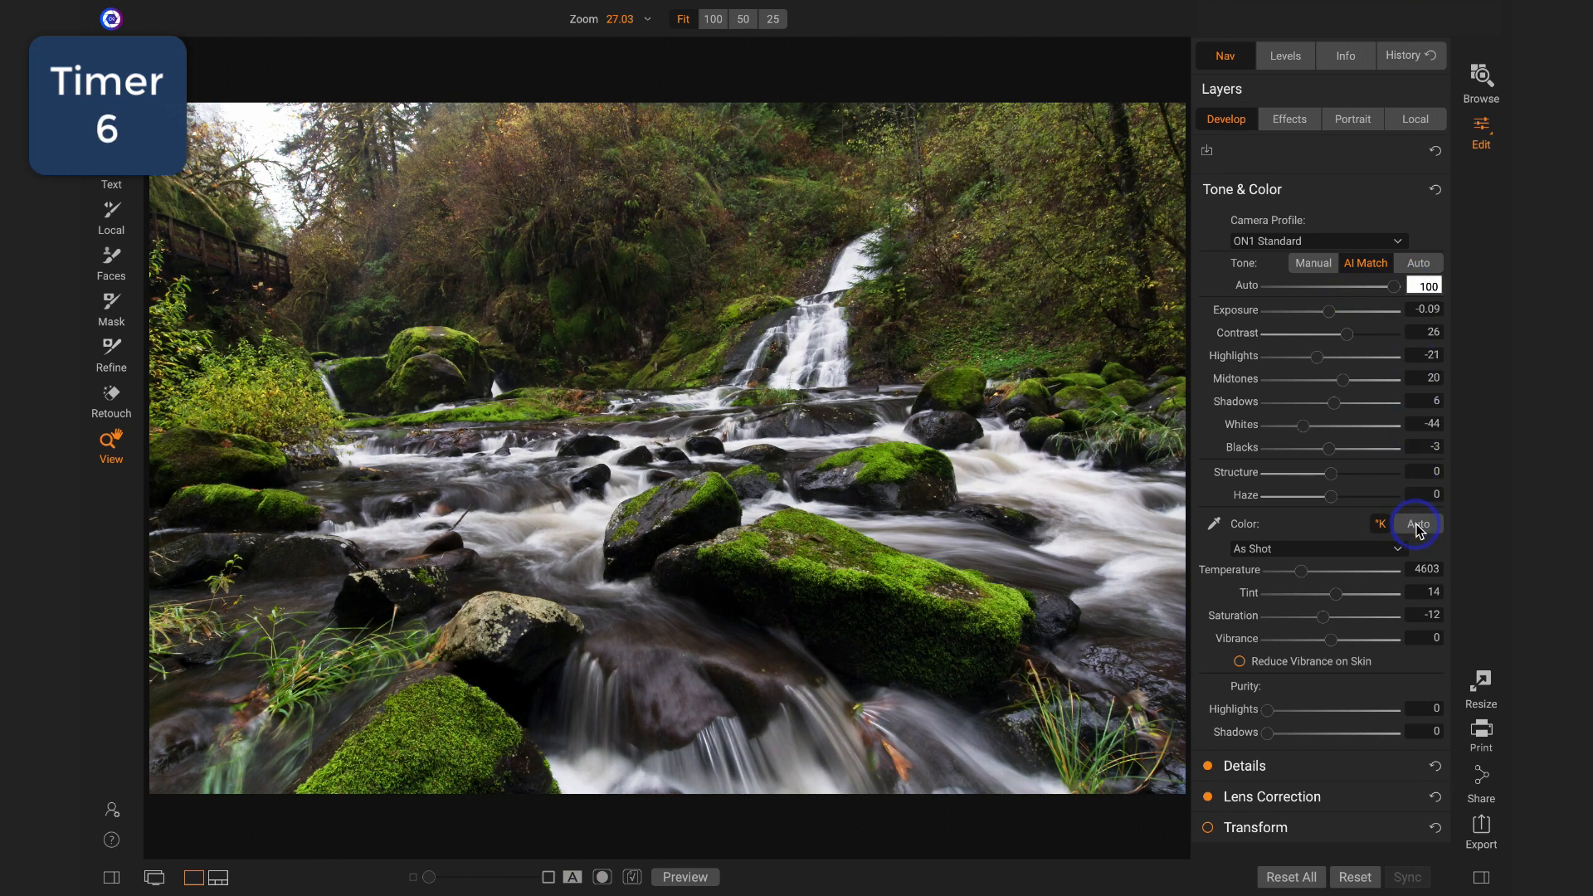
click(1417, 524)
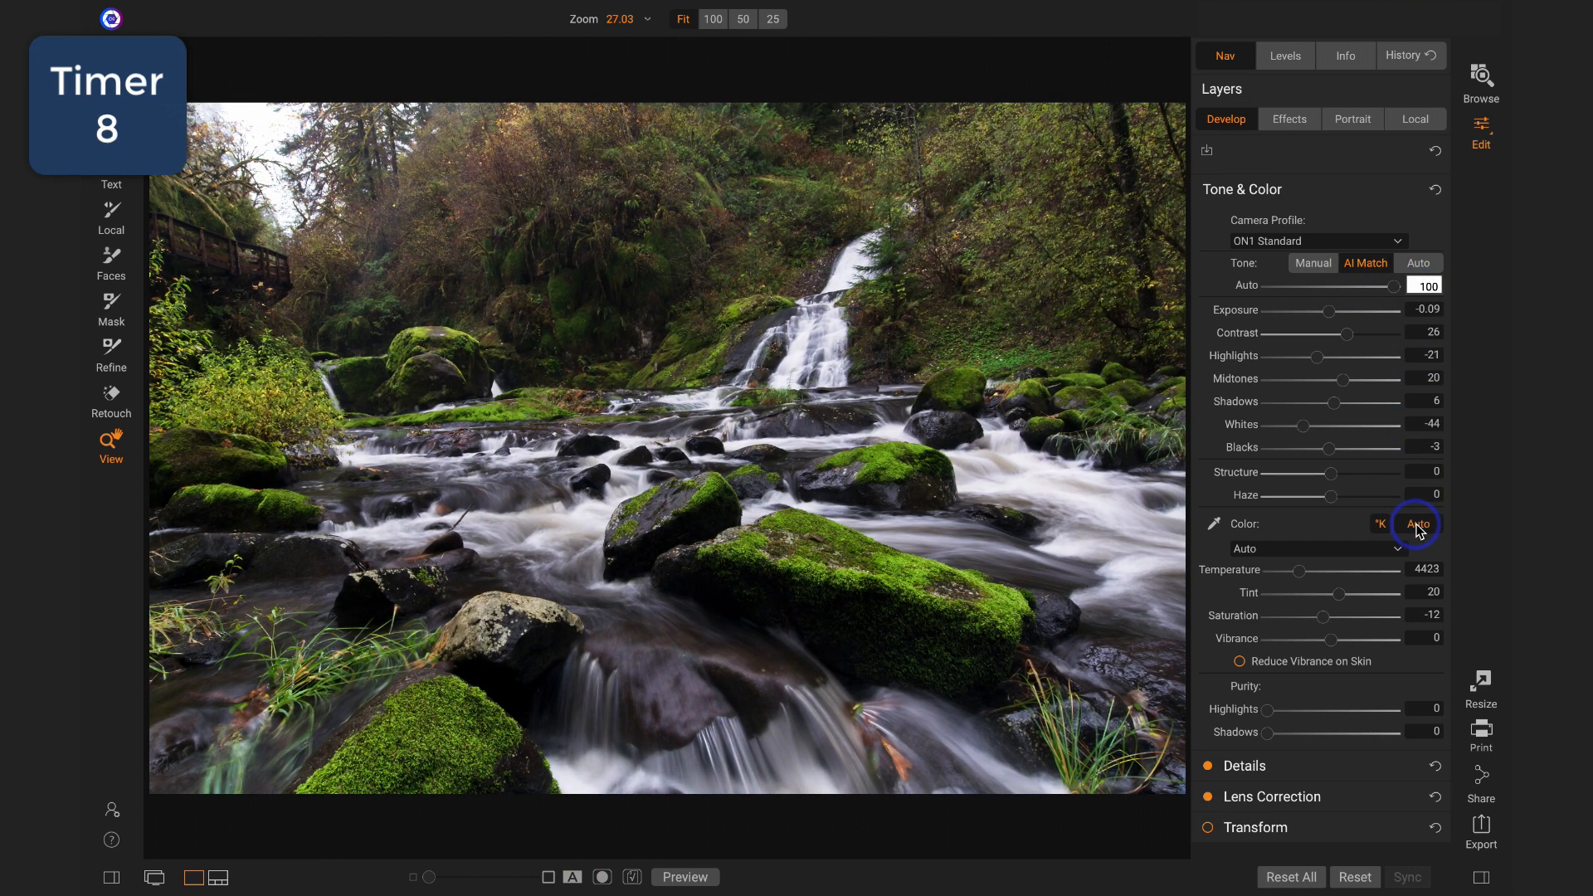
click(1290, 118)
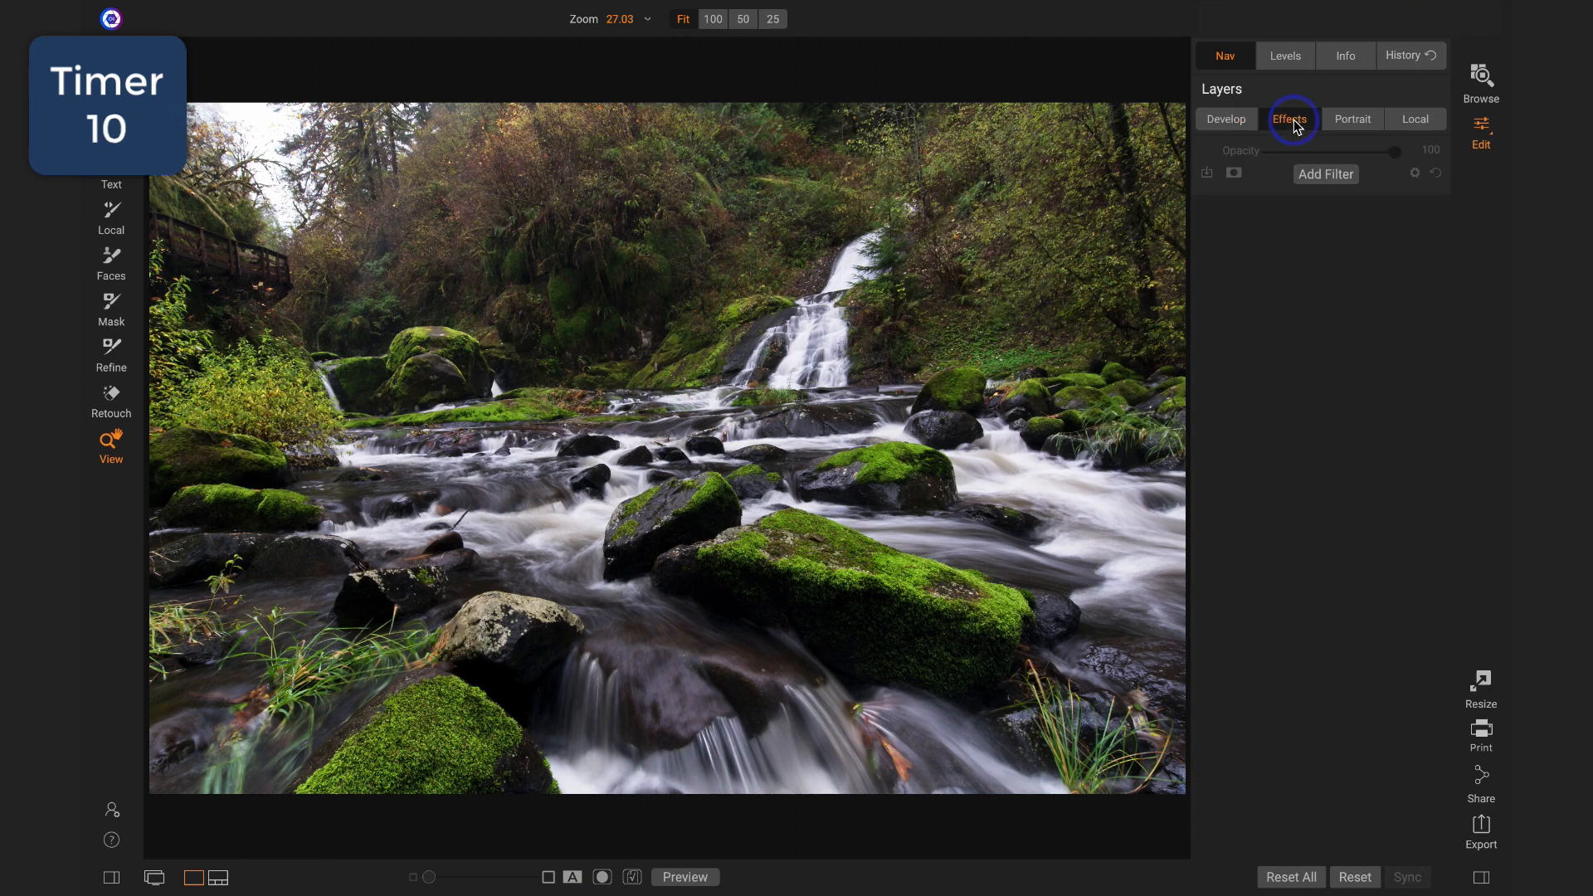
Step: Add a Dynamic Contrast filter and a Color Adjustment filter at 54 opacity
click(1326, 174)
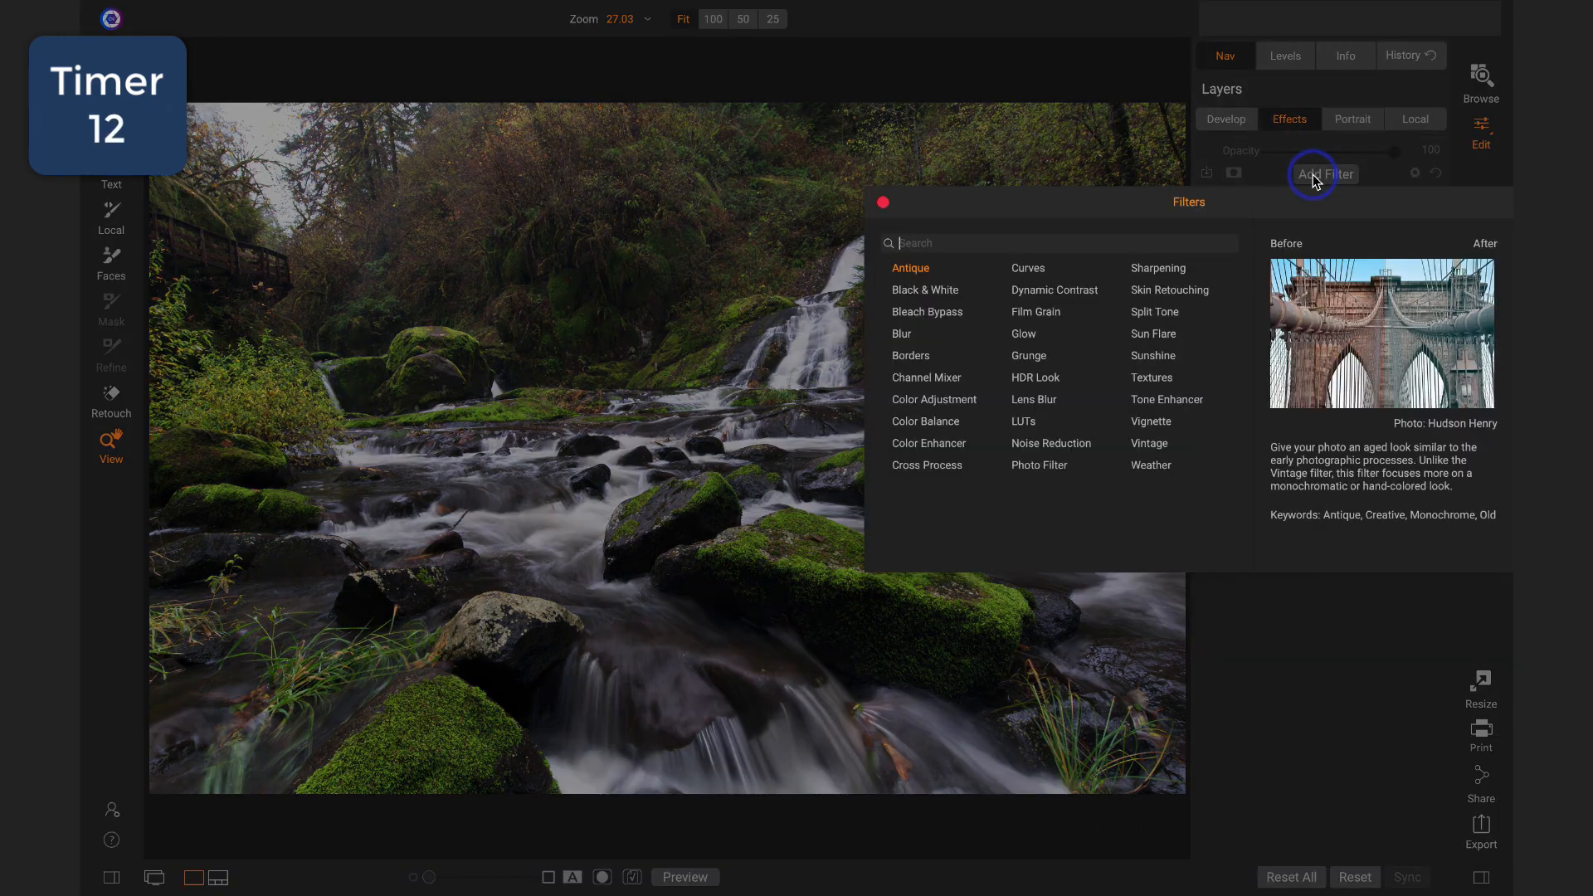
click(1055, 289)
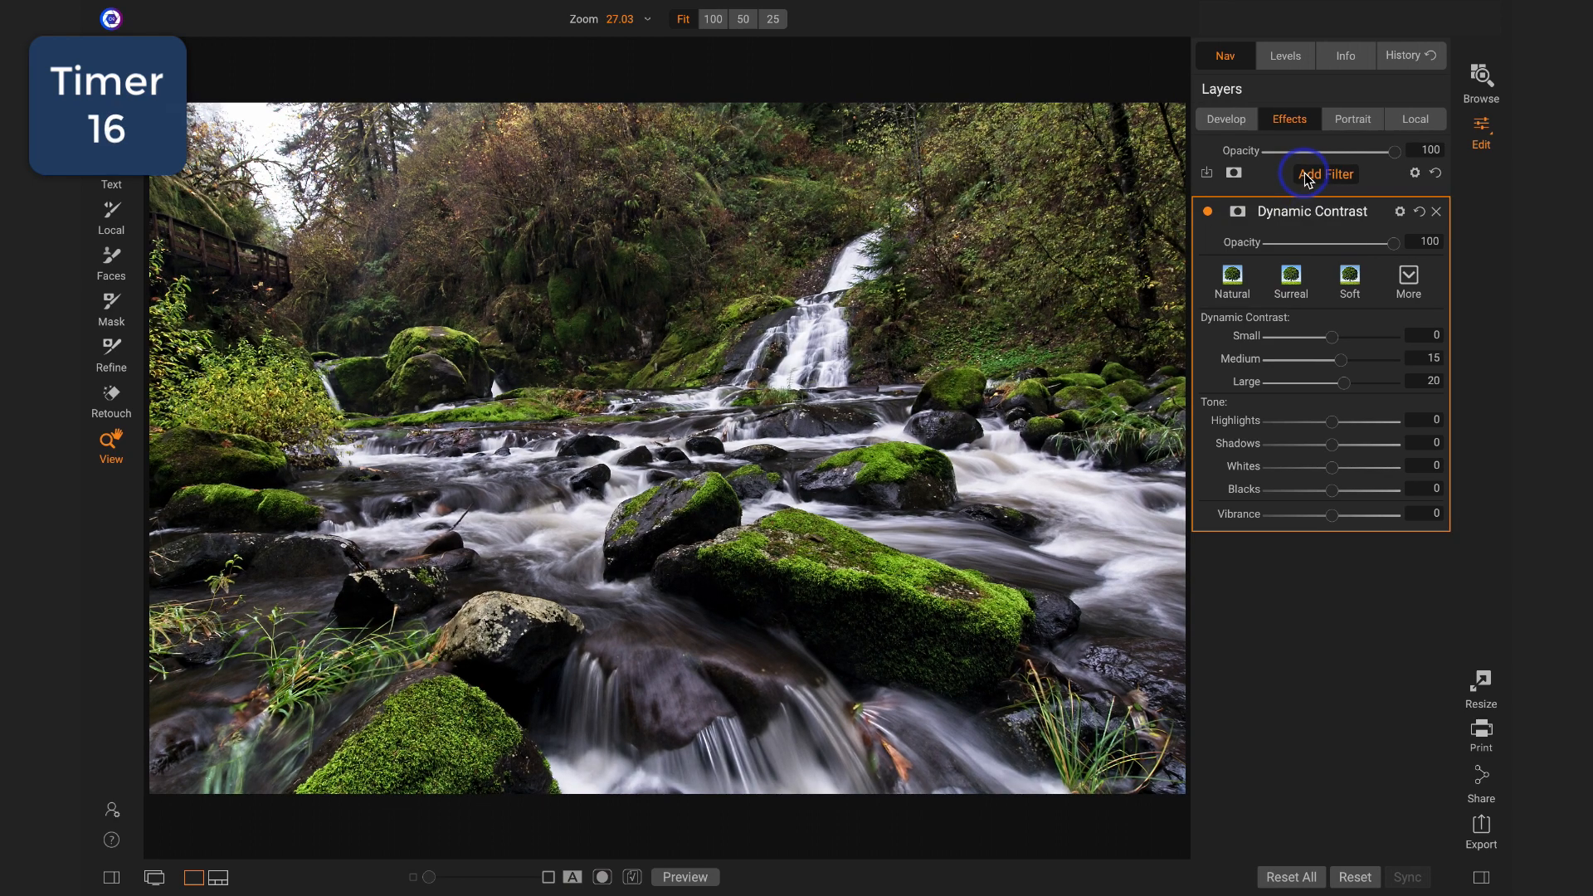
mouse_move(1096, 198)
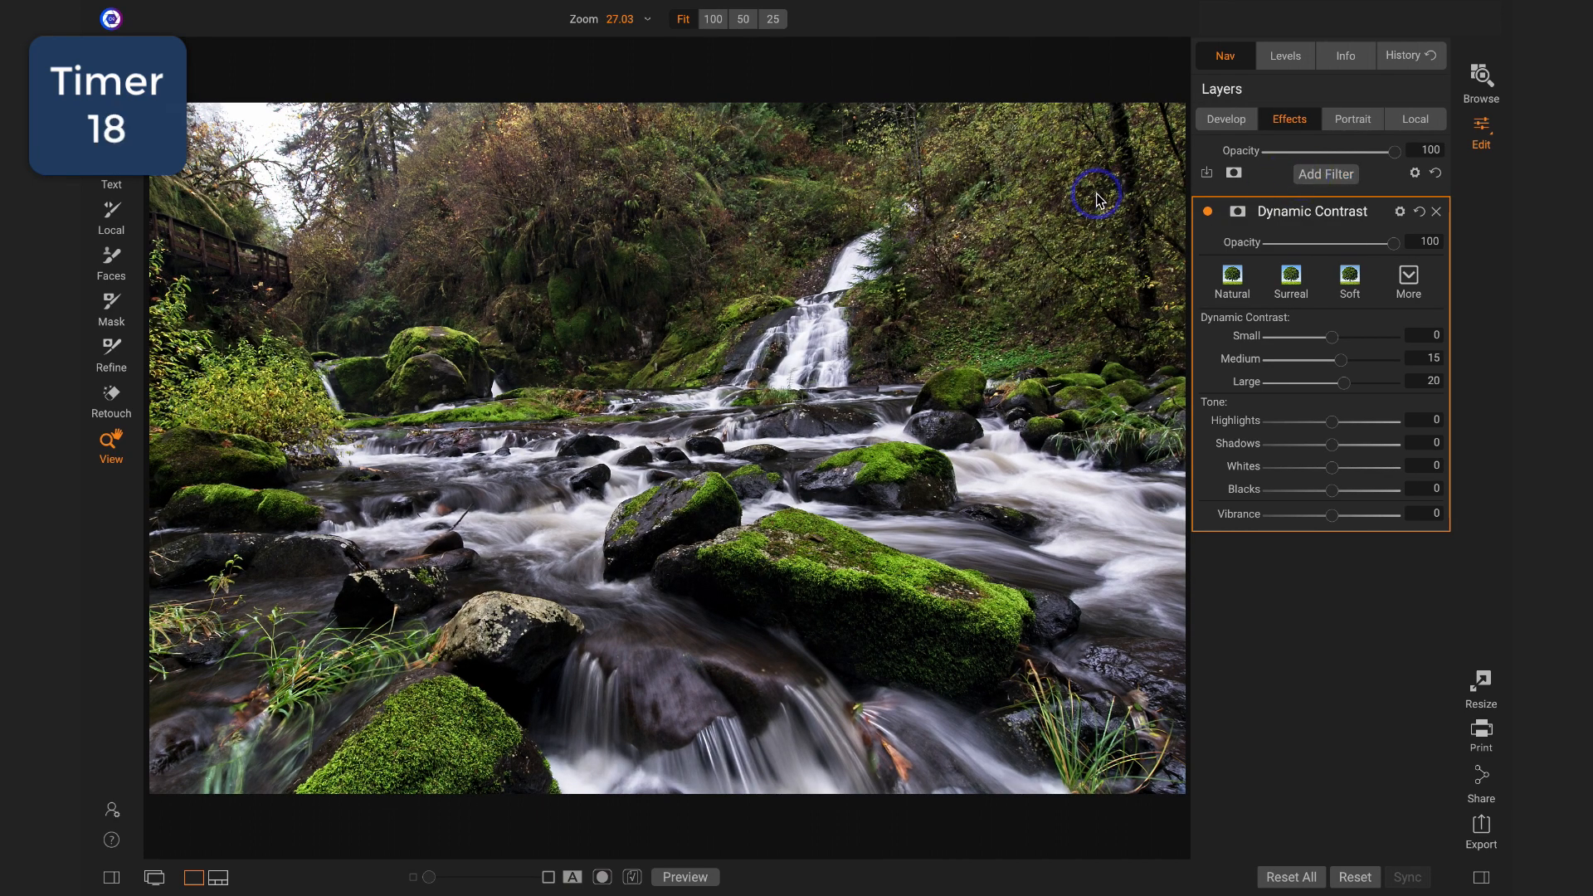
click(1326, 174)
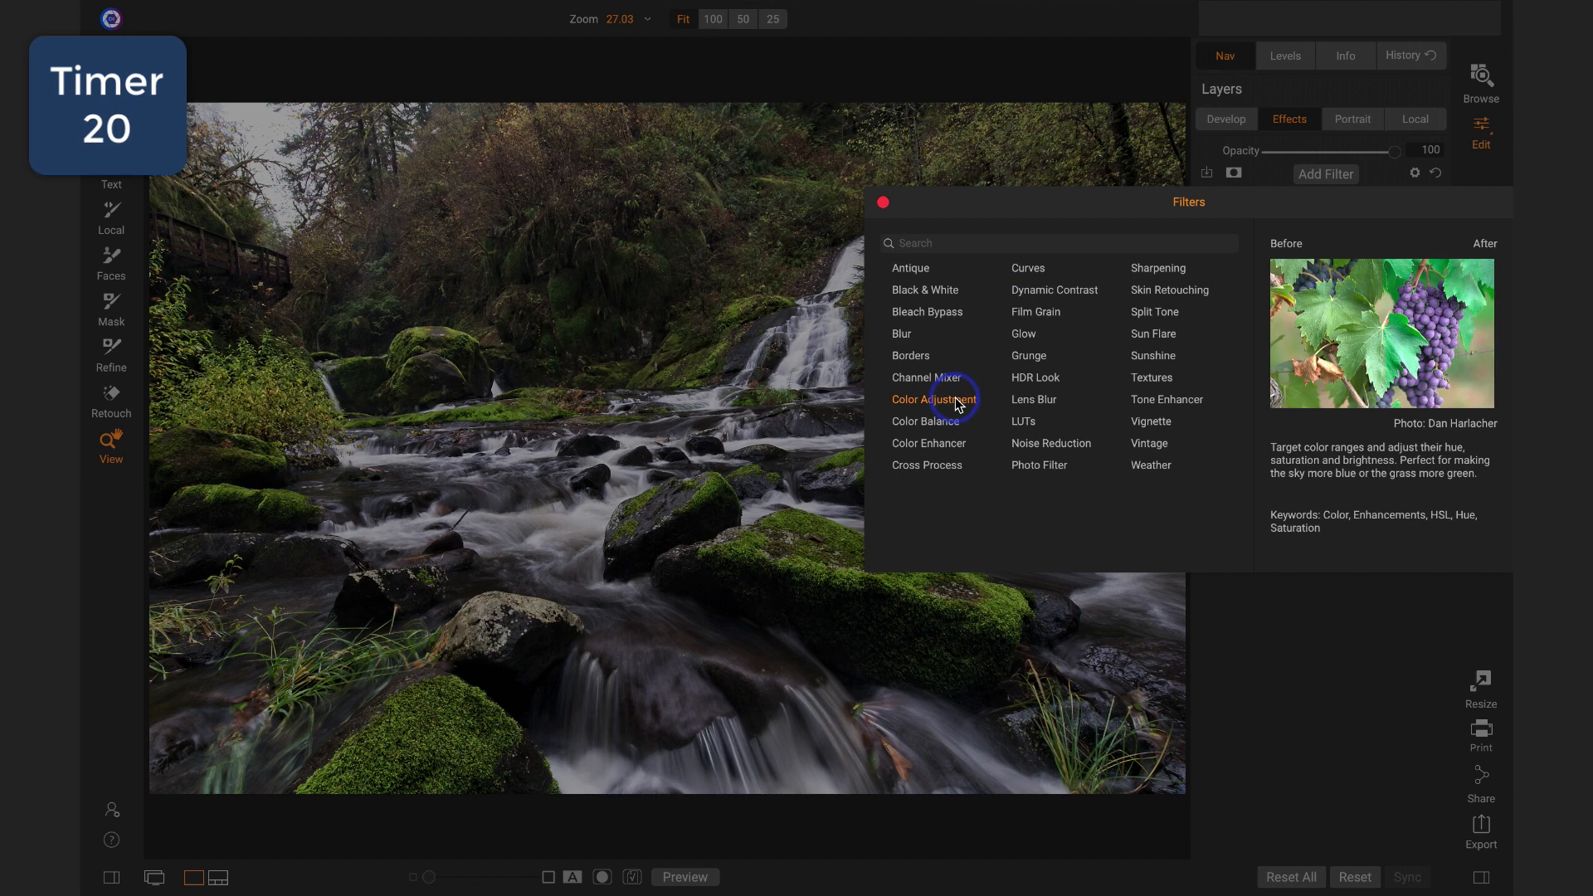
click(932, 398)
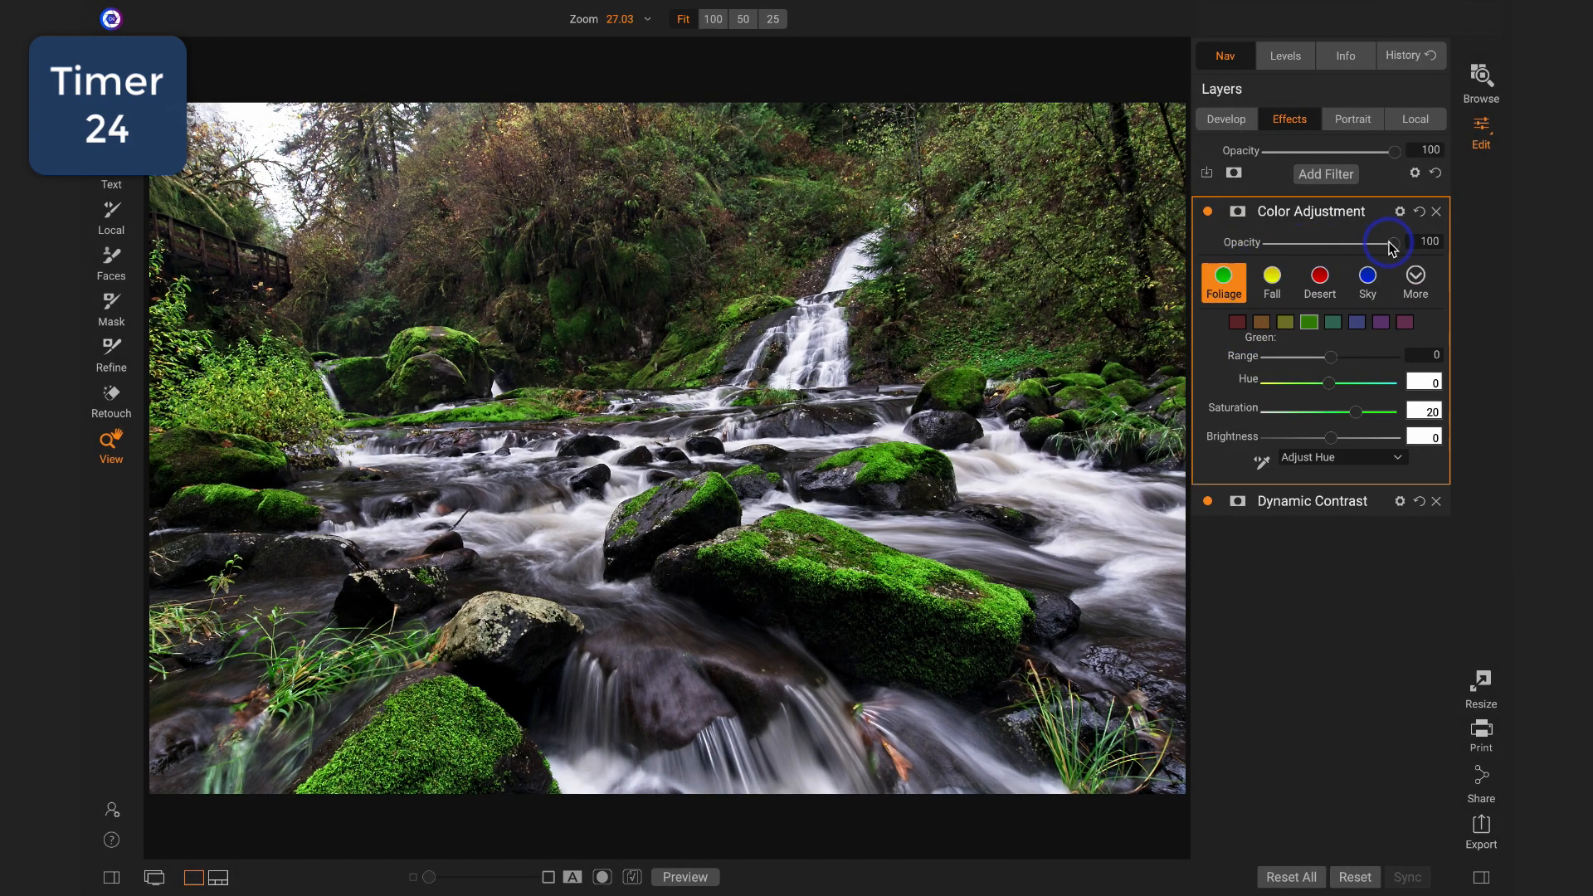
drag(1408, 242, 1339, 242)
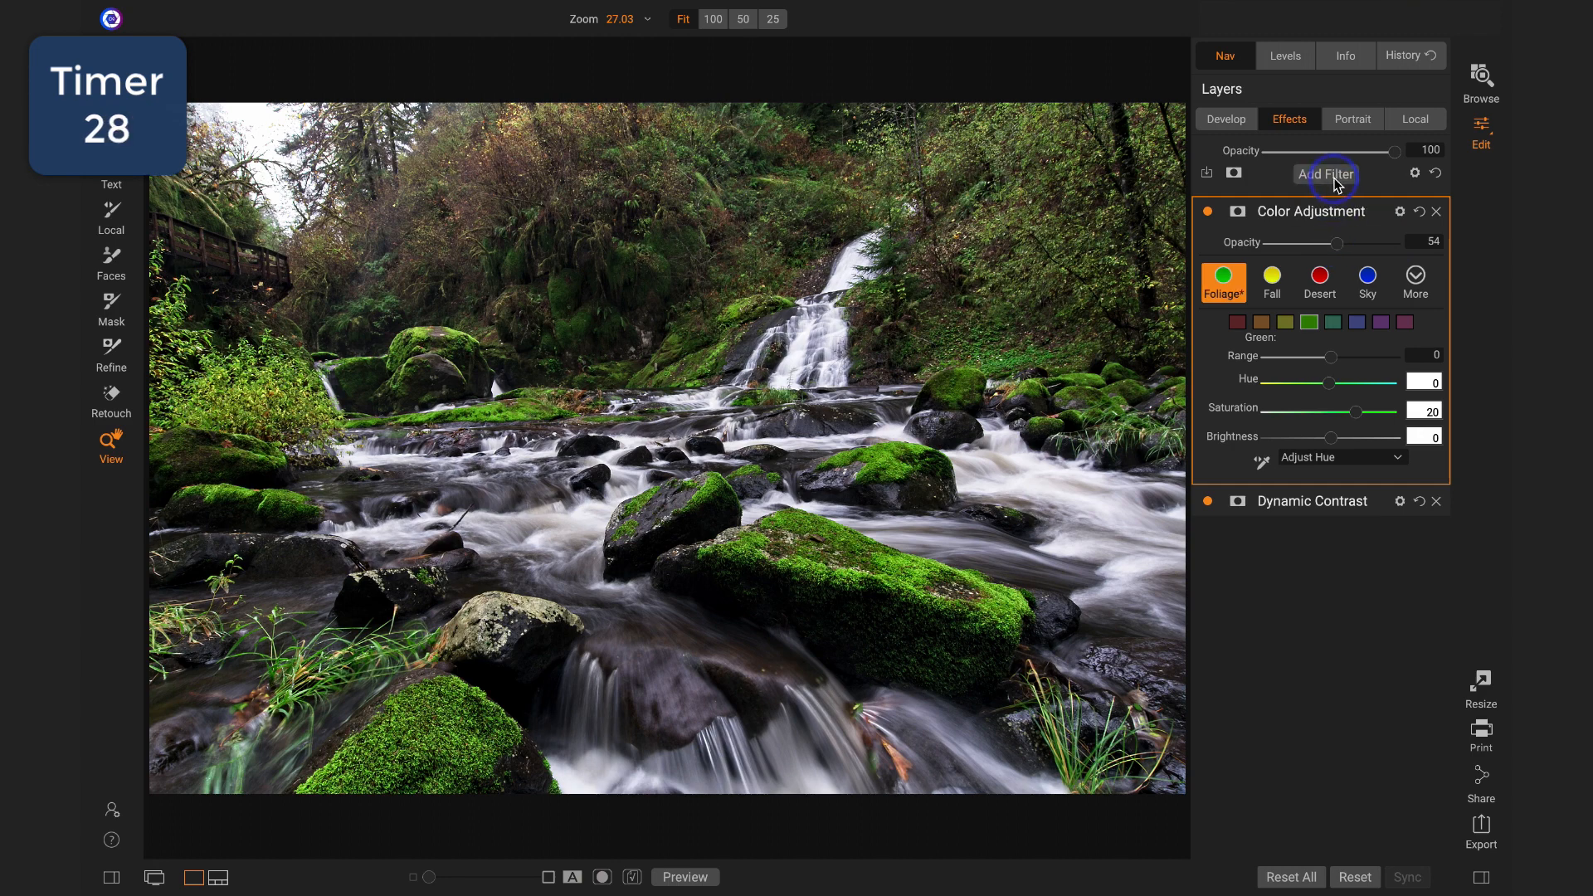
Step: Add a Vignette filter with the Strong preset and lower its opacity to 63
click(1325, 174)
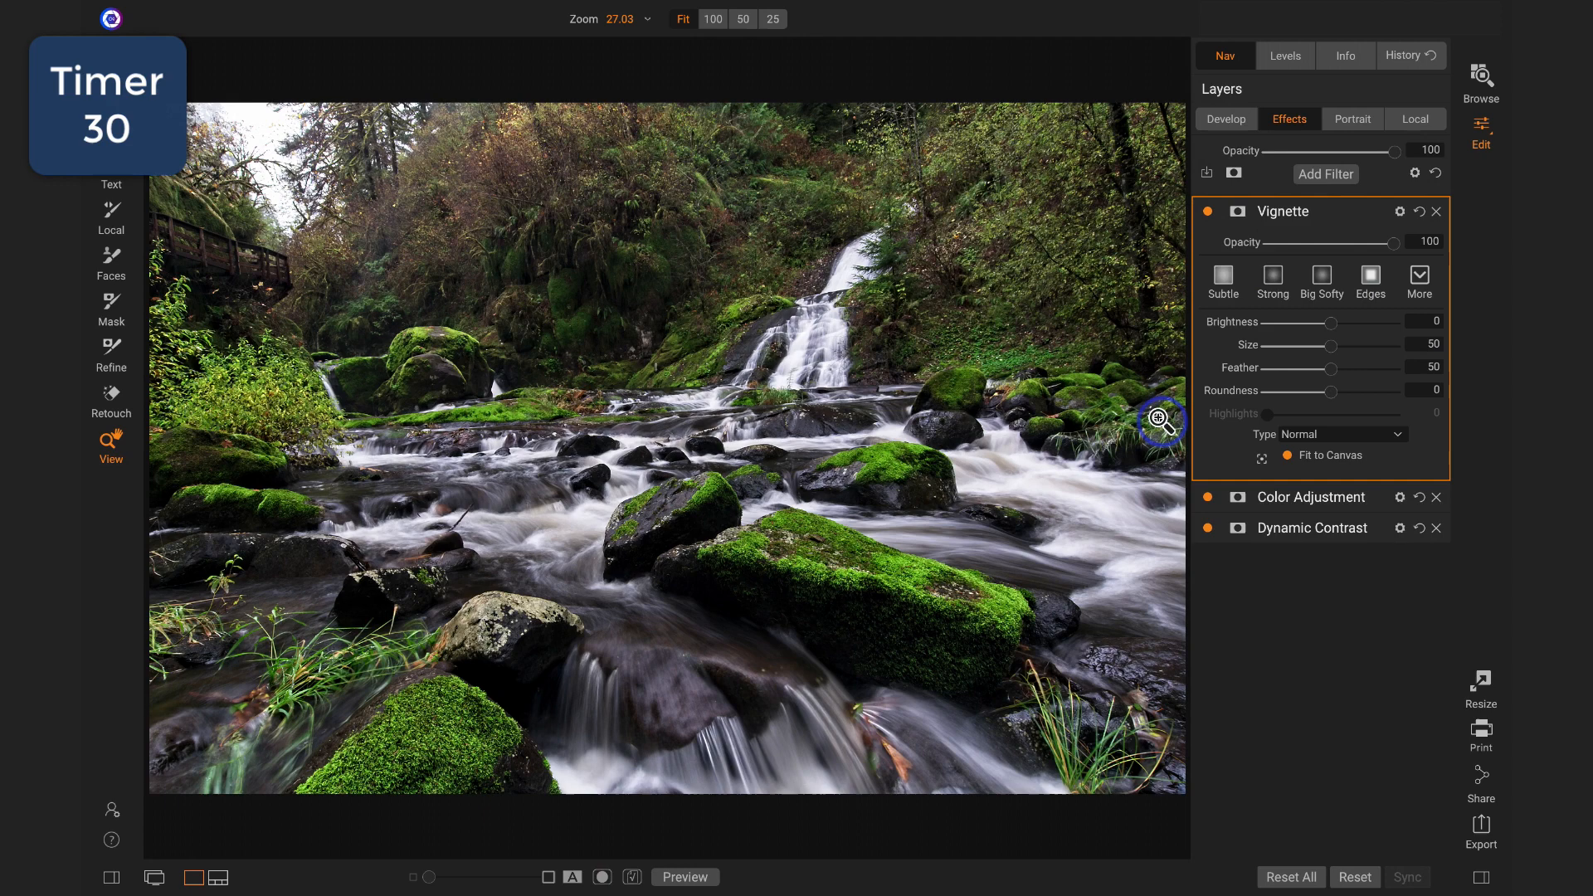
click(1271, 276)
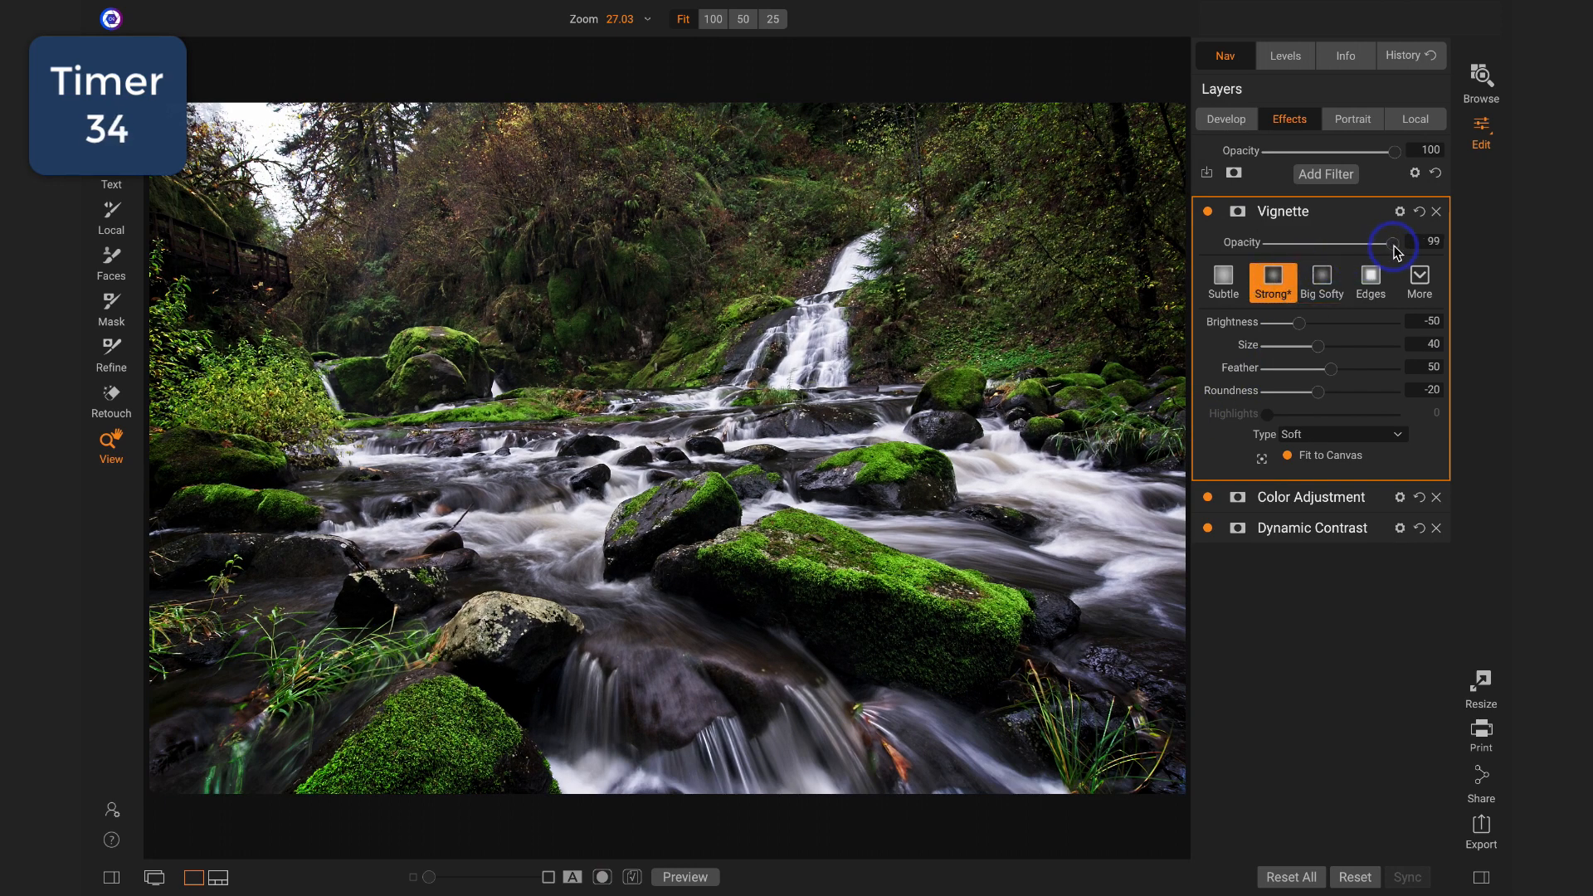
drag(1394, 244, 1346, 244)
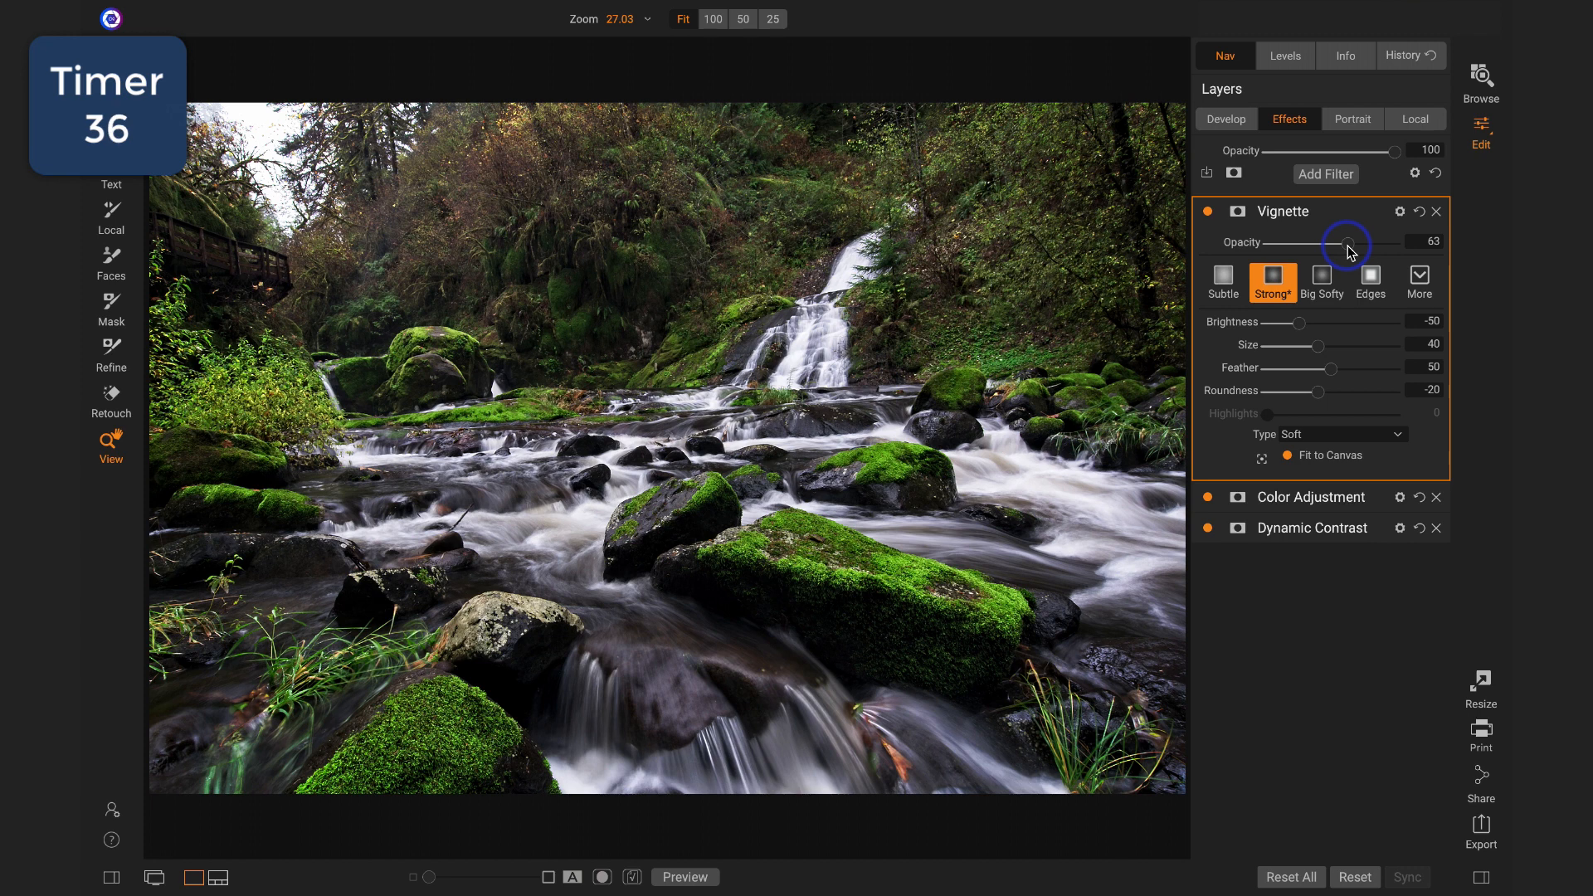